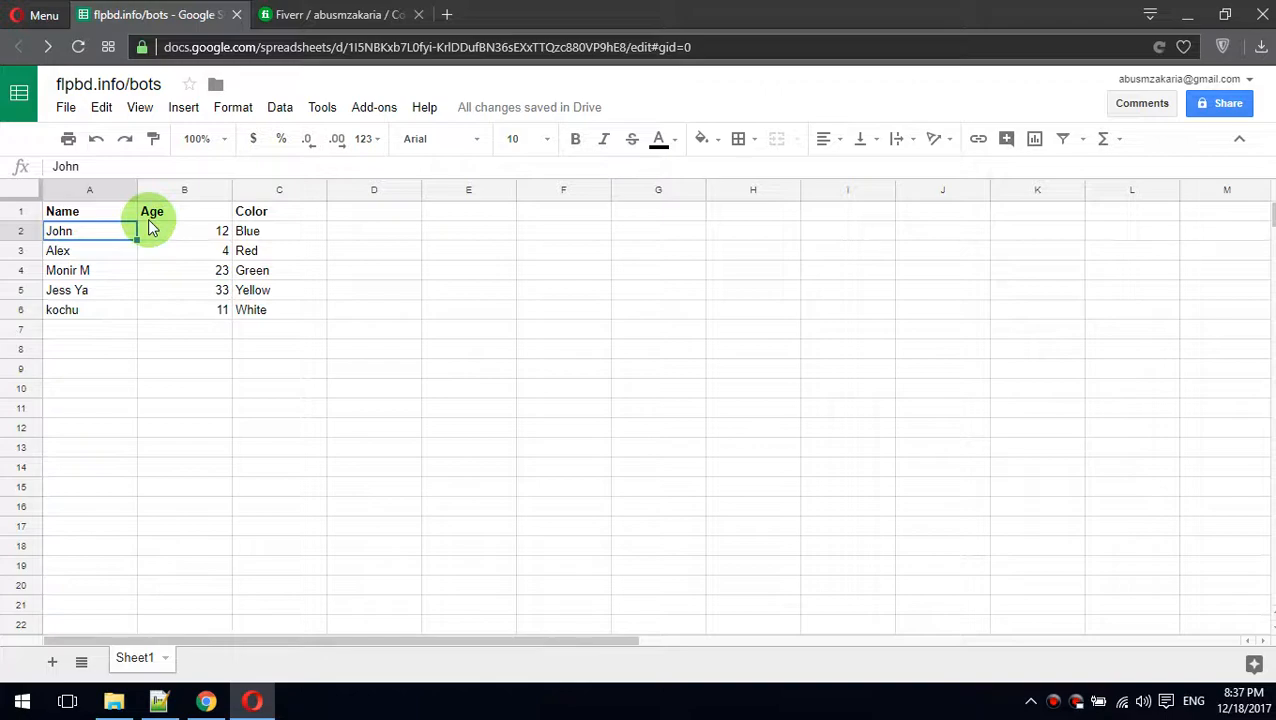
mouse_move(84, 110)
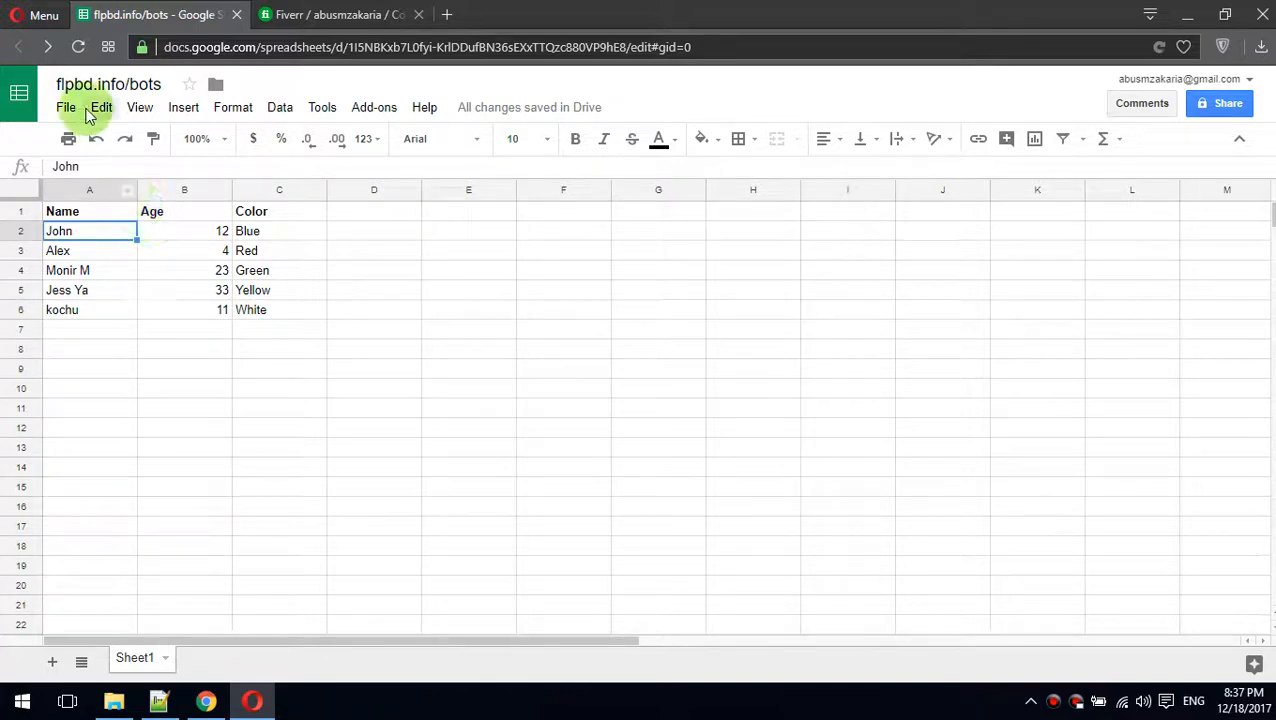
- Create a new blank untitled spreadsheet from File > New
left_click(66, 108)
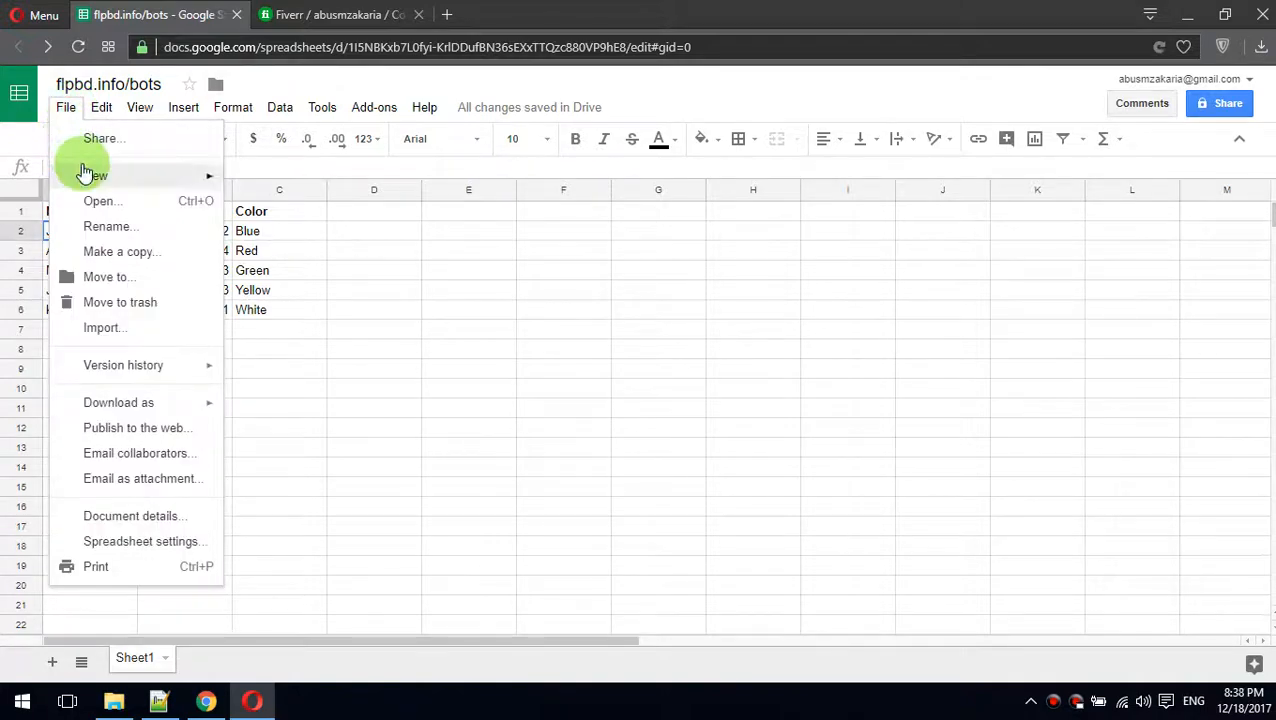
left_click(96, 176)
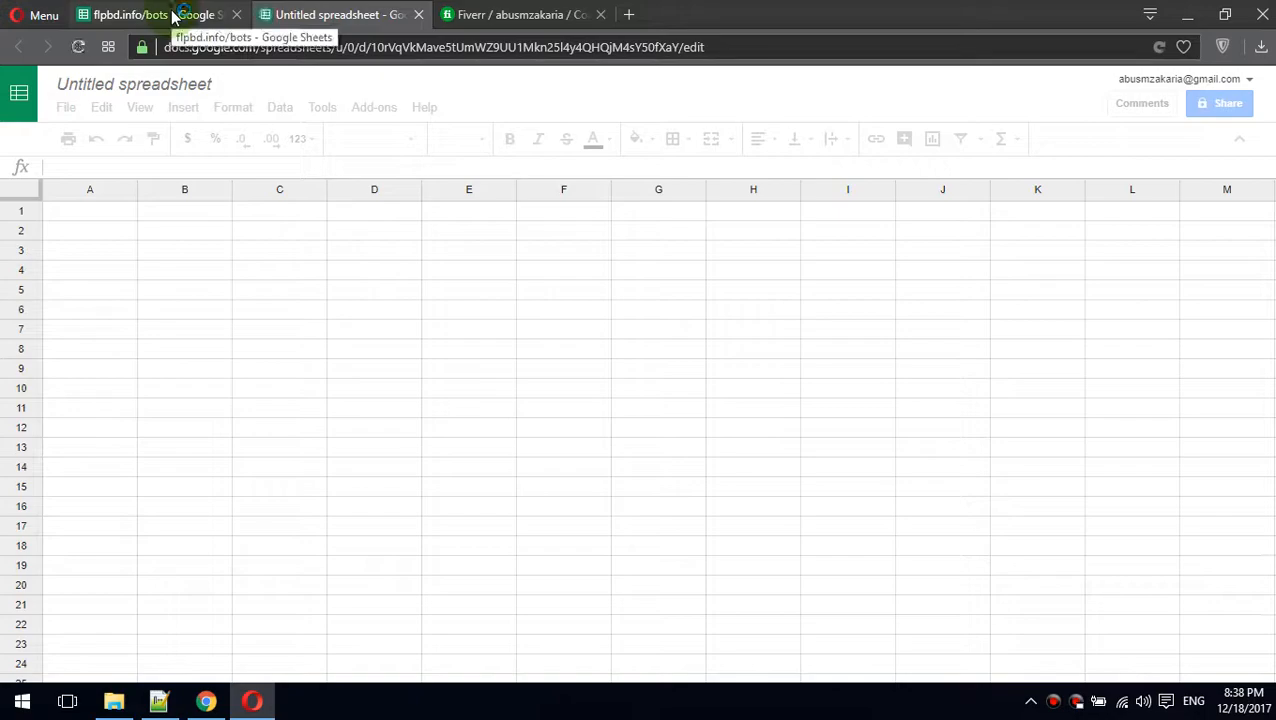
- Copy the Name/Age/Color table A1:C6 into the new spreadsheet at A1 and start retitling it
left_click(130, 14)
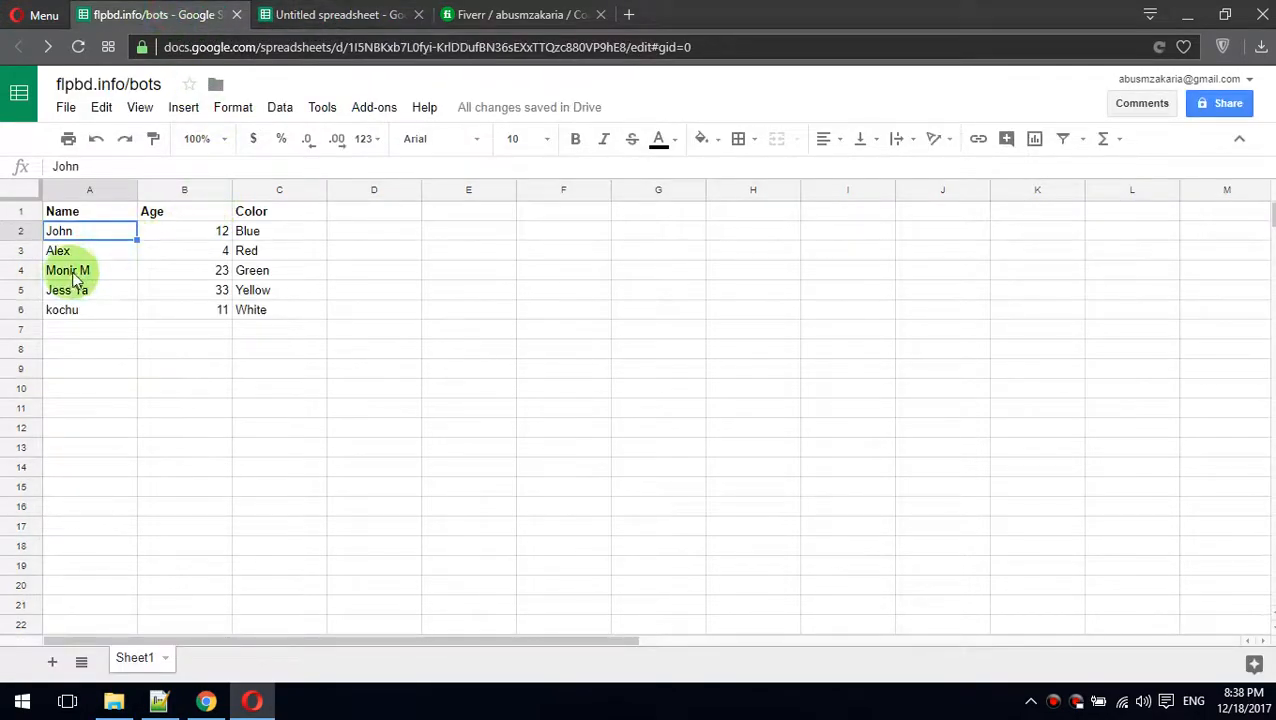
left_click(340, 14)
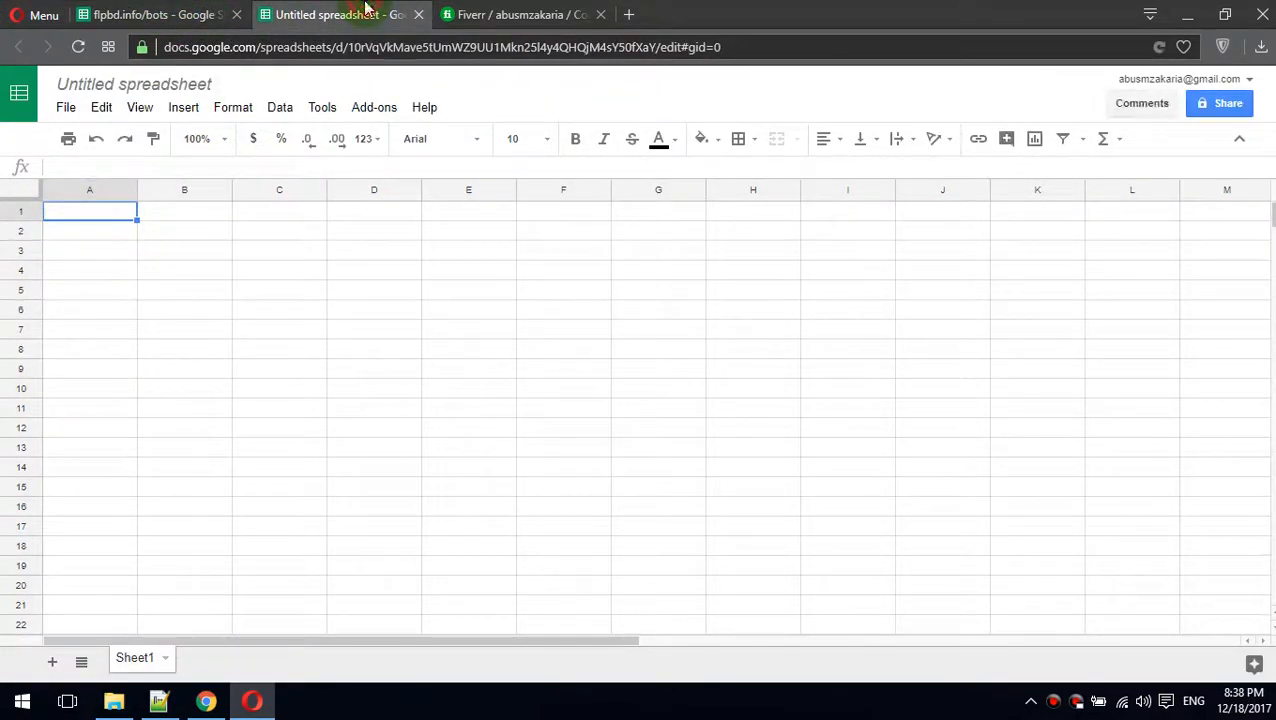
left_click(156, 14)
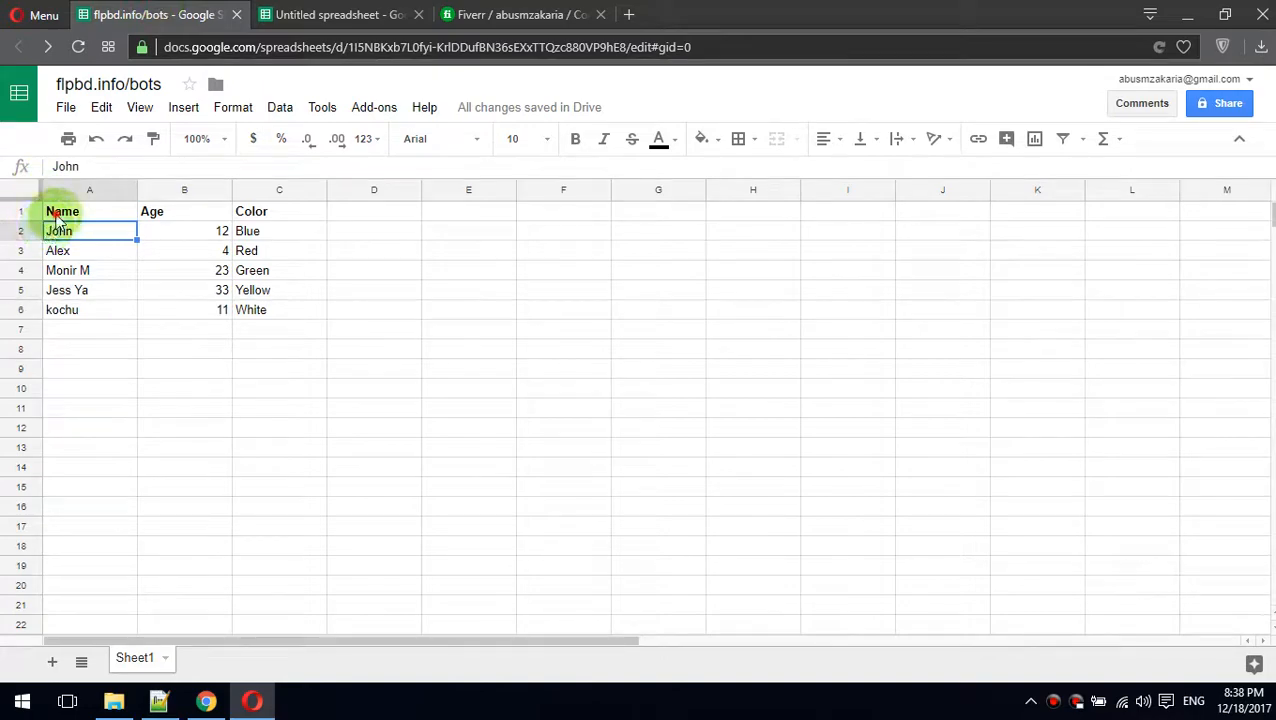
left_click_drag(62, 212, 280, 308)
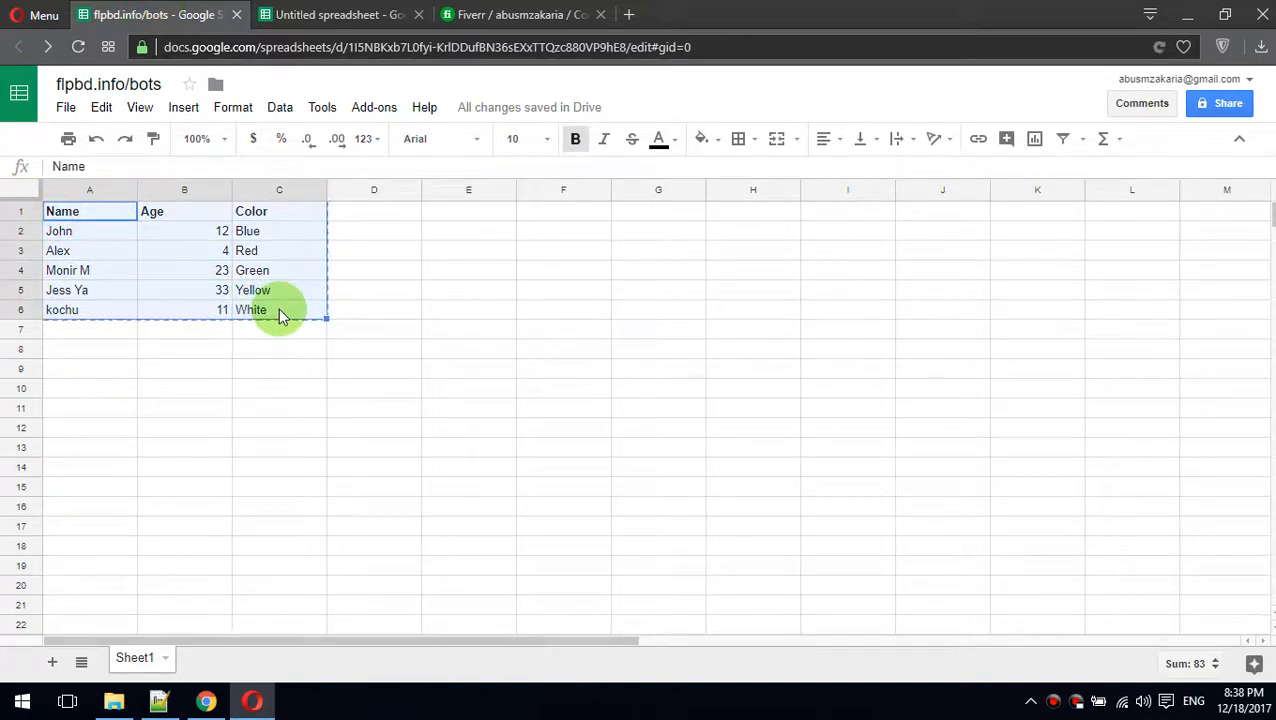
left_click(340, 14)
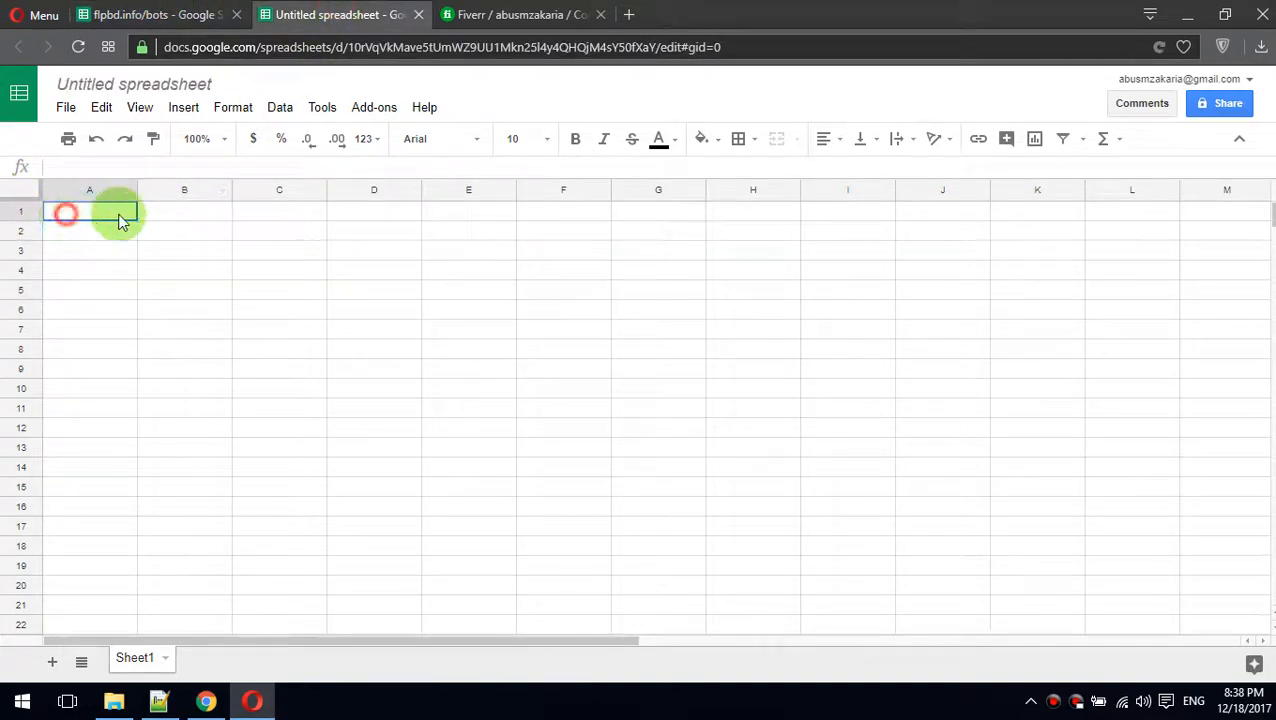
left_click_drag(64, 212, 280, 308)
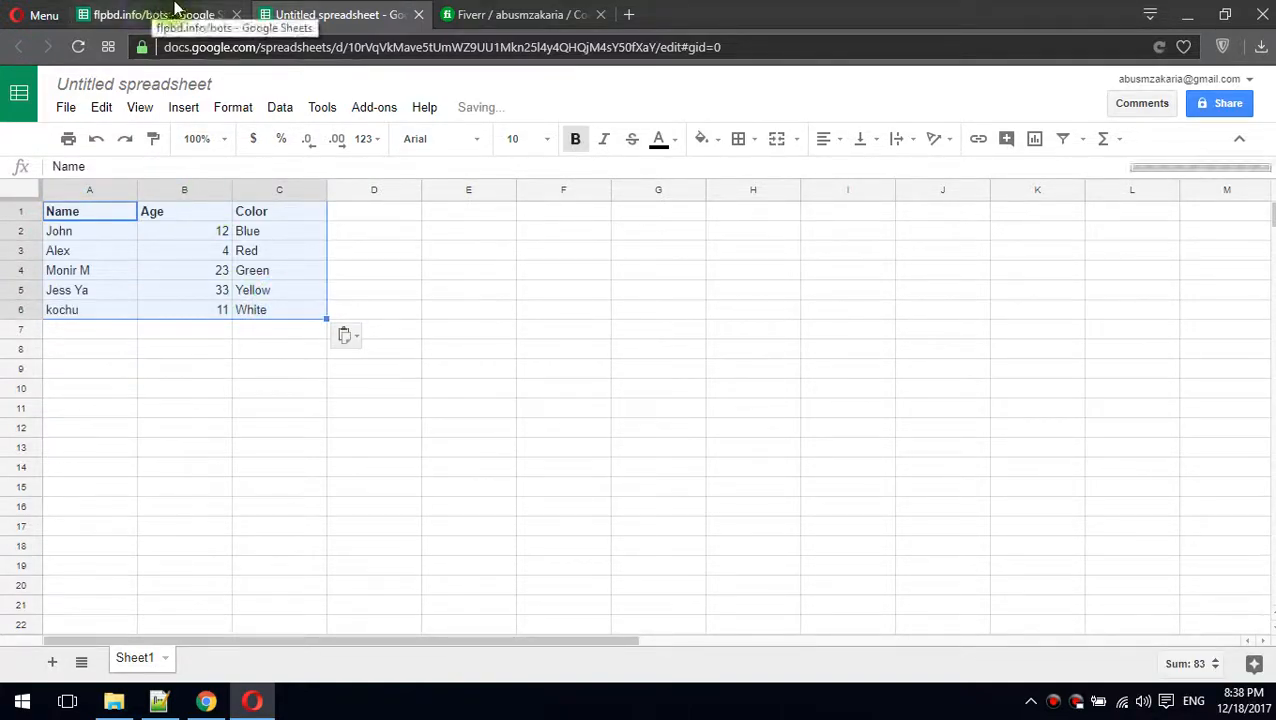
left_click(150, 14)
type("flpbd.info/bots")
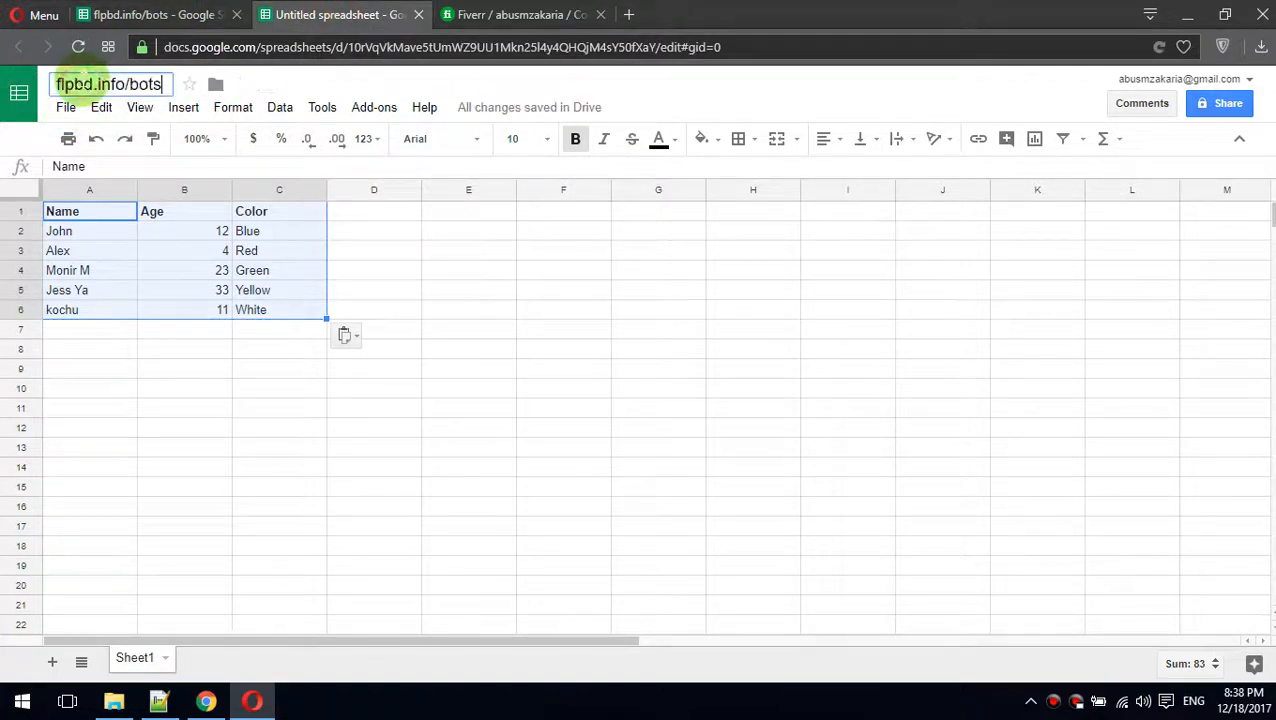
- Rename the new spreadsheet to 'Demo Title'
type("/s")
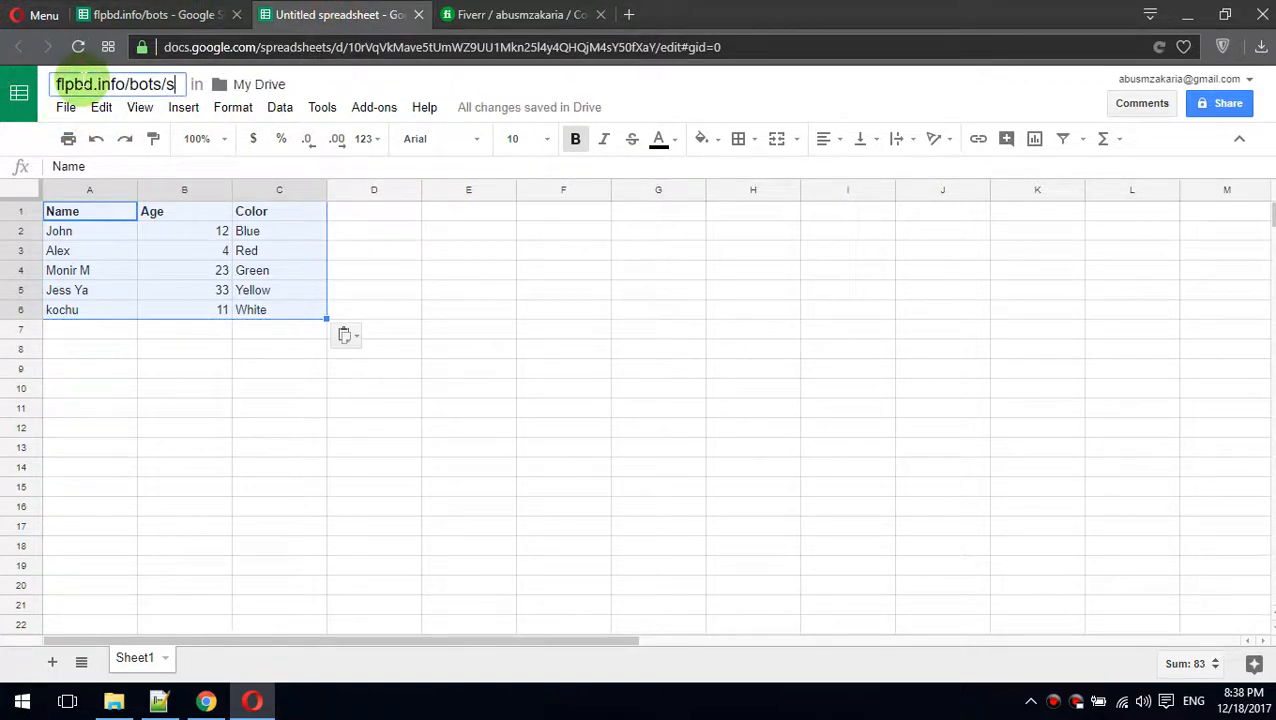
type("aved")
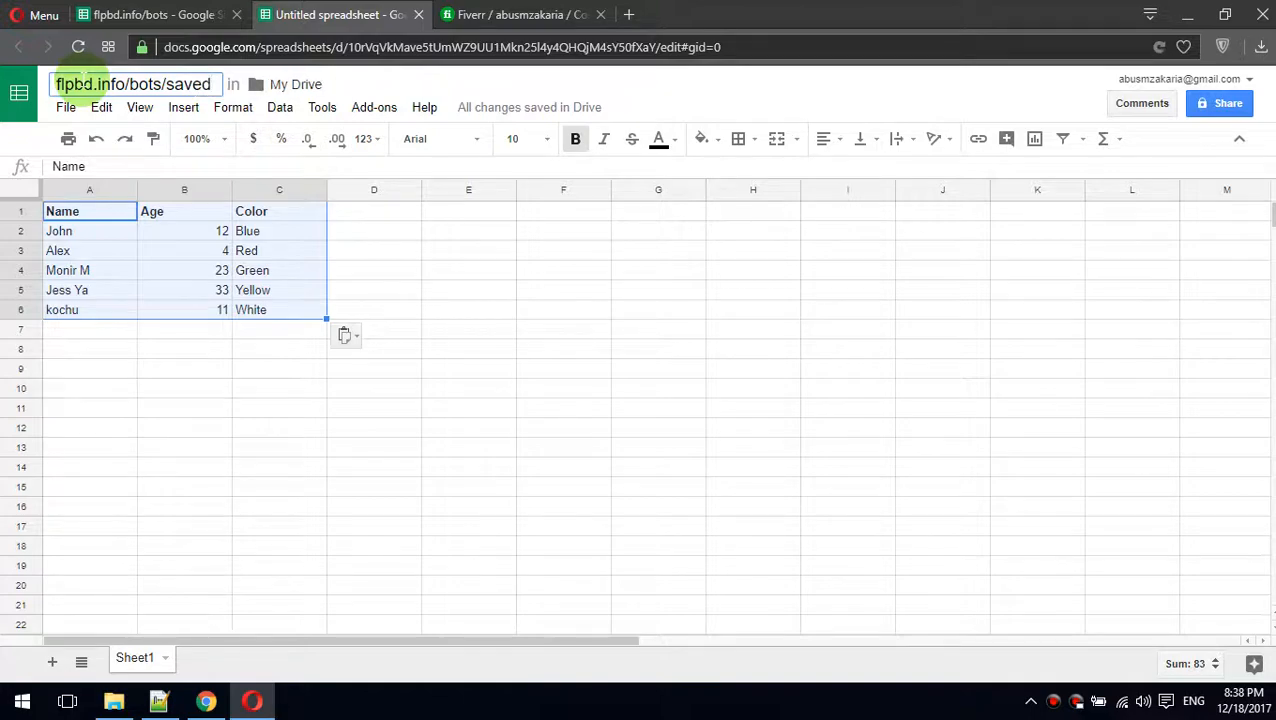
left_click(184, 348)
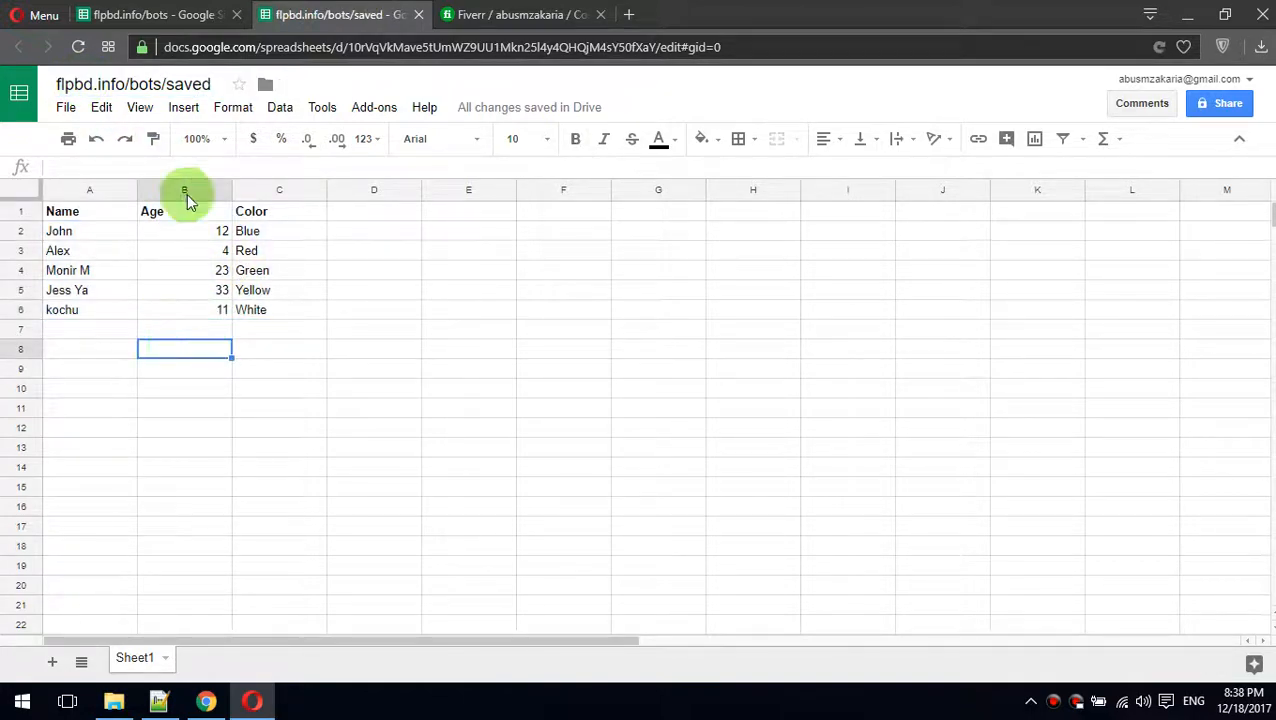
left_click(132, 84)
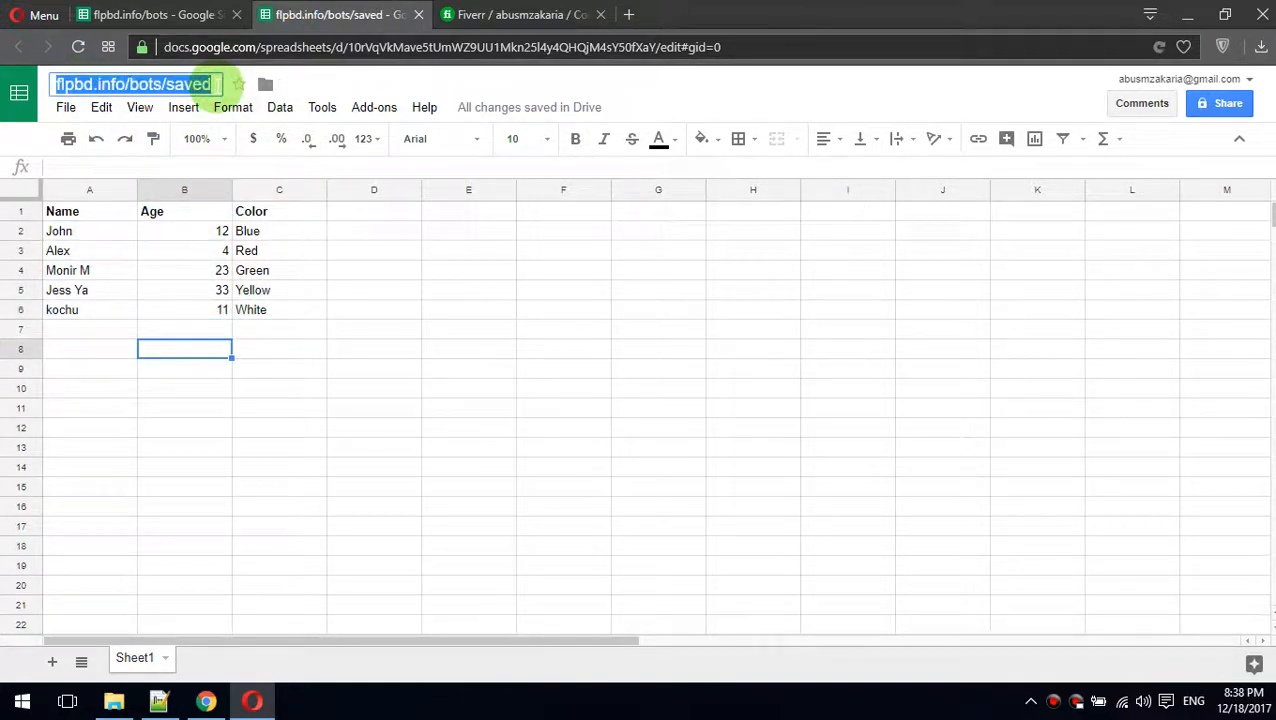
type("Demo Title")
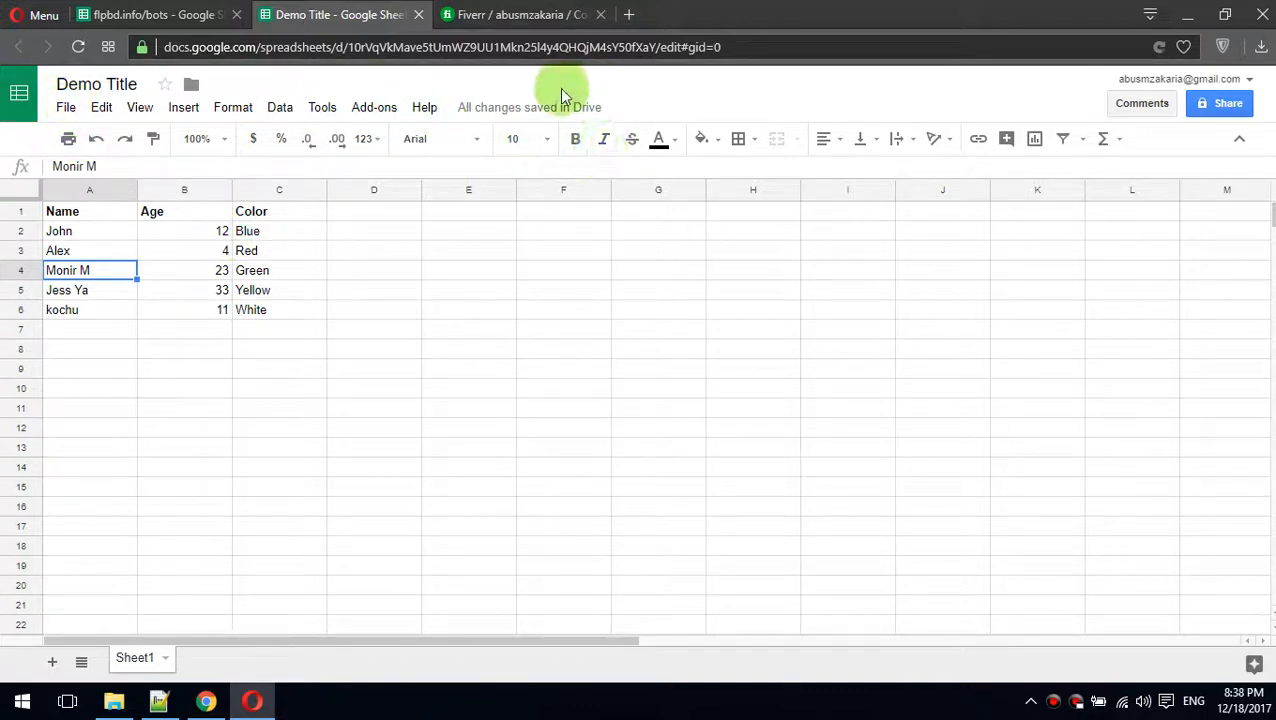
- Bring up the Publish to the web options from the File menu
left_click(64, 108)
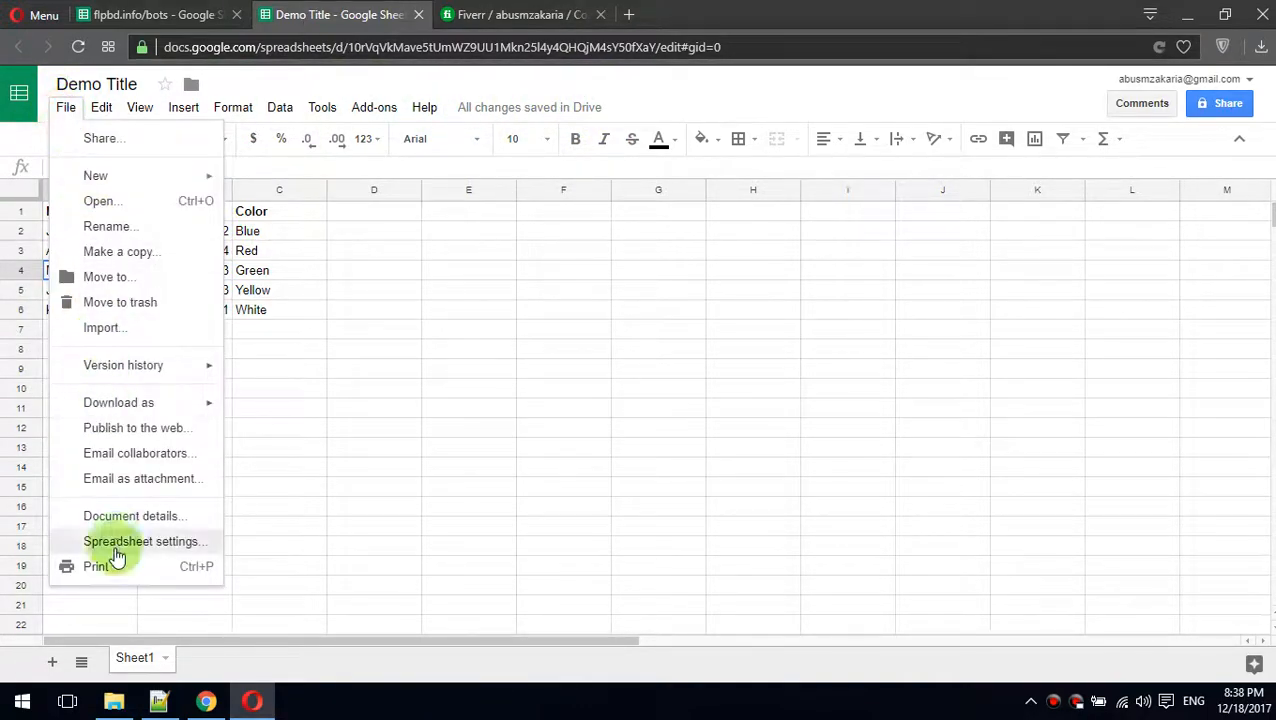
mouse_move(164, 428)
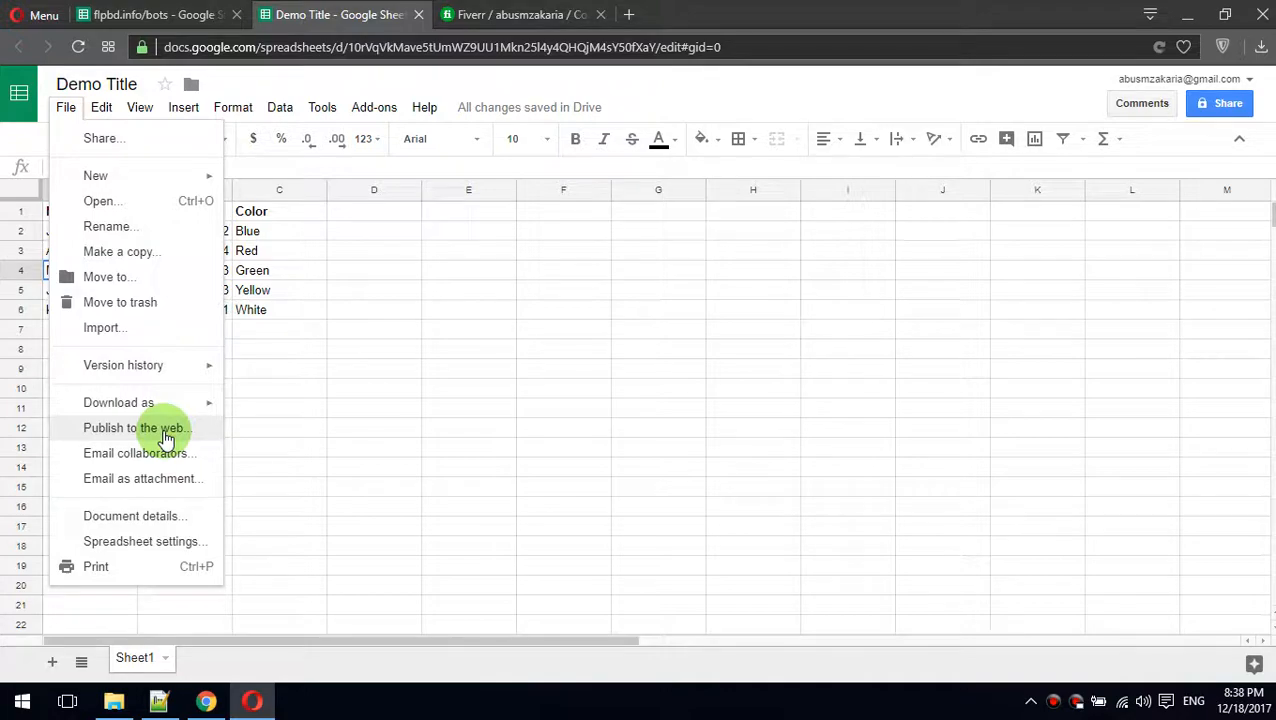
left_click(138, 428)
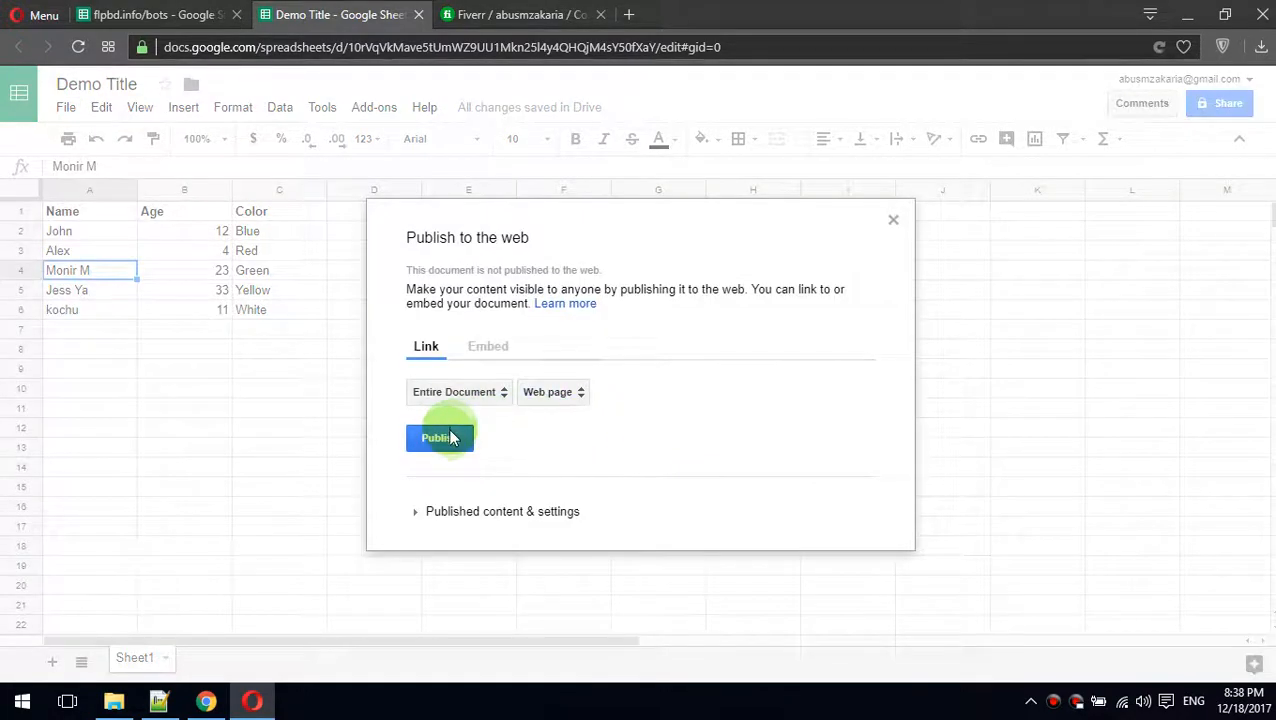
- Publish the entire Demo Title document as a web page and select its generated link
left_click(440, 438)
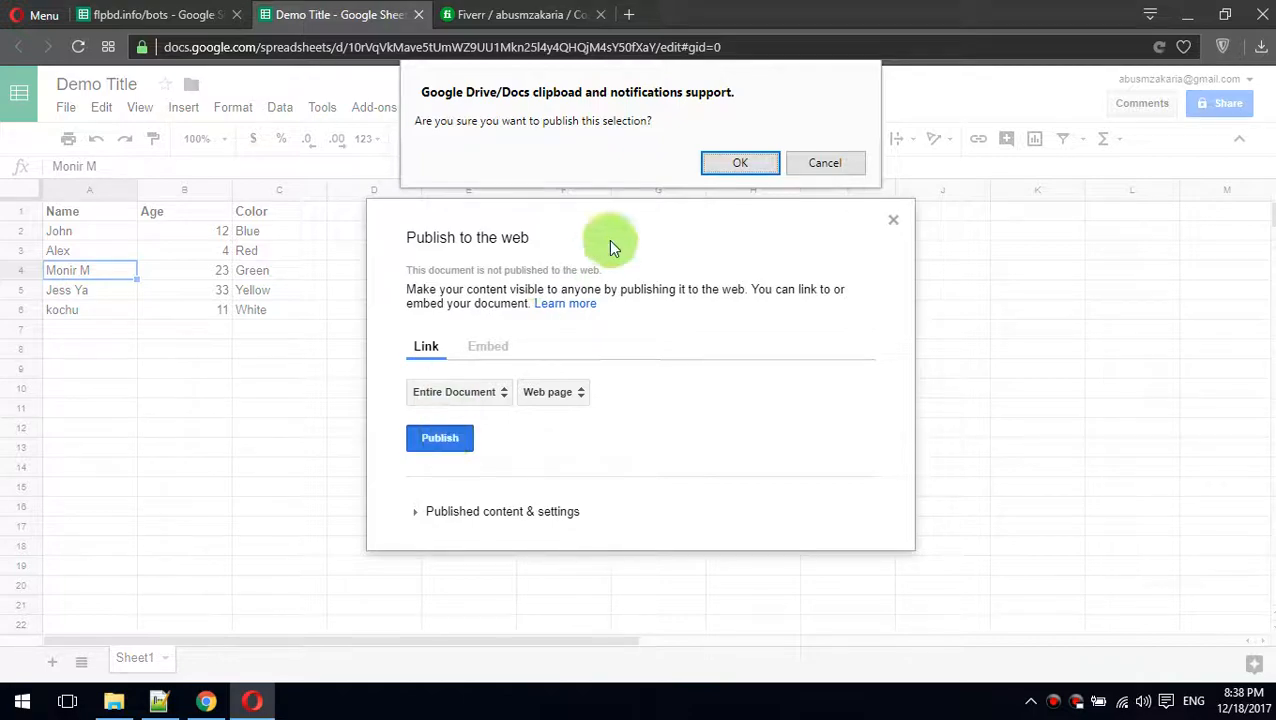
left_click(740, 164)
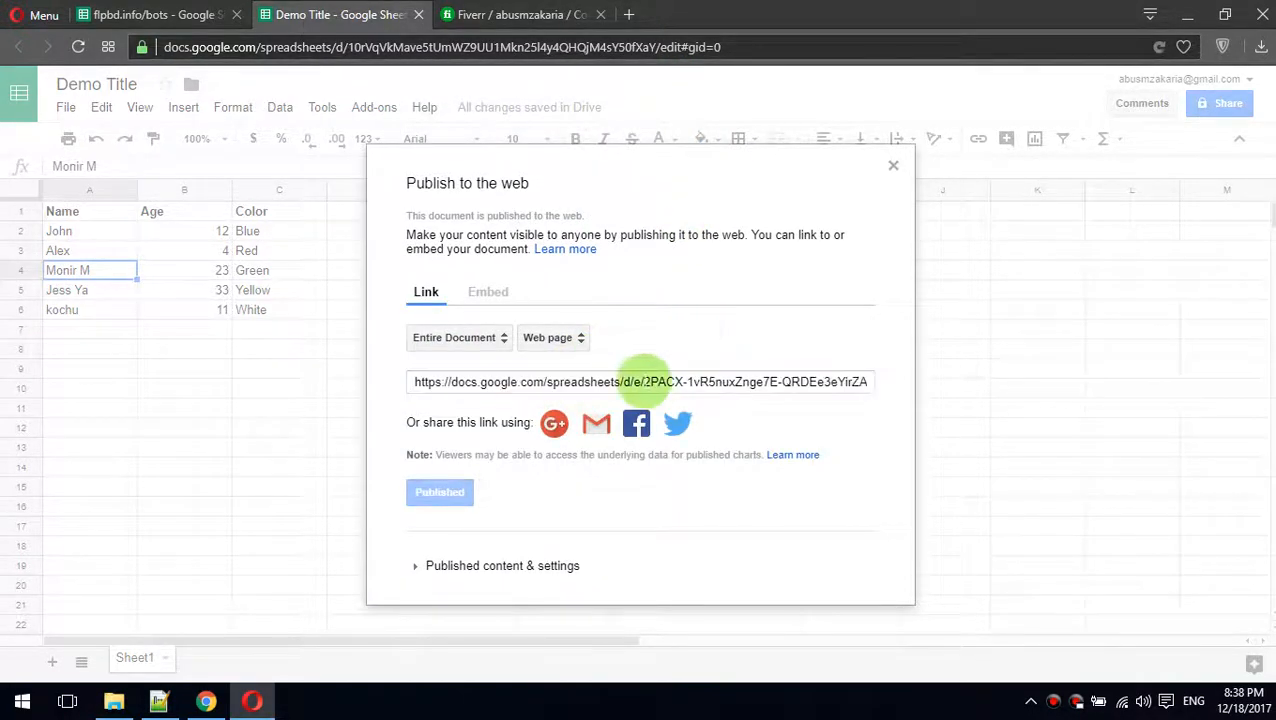
triple_click(640, 382)
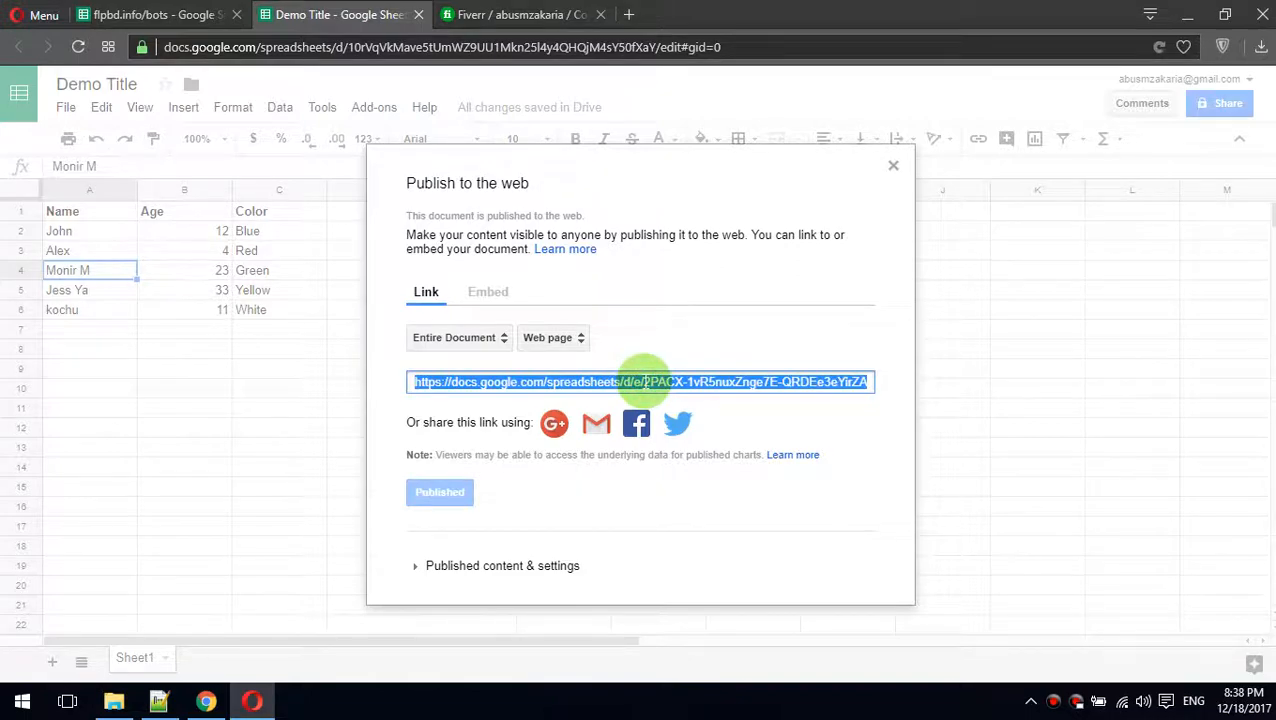
mouse_move(644, 16)
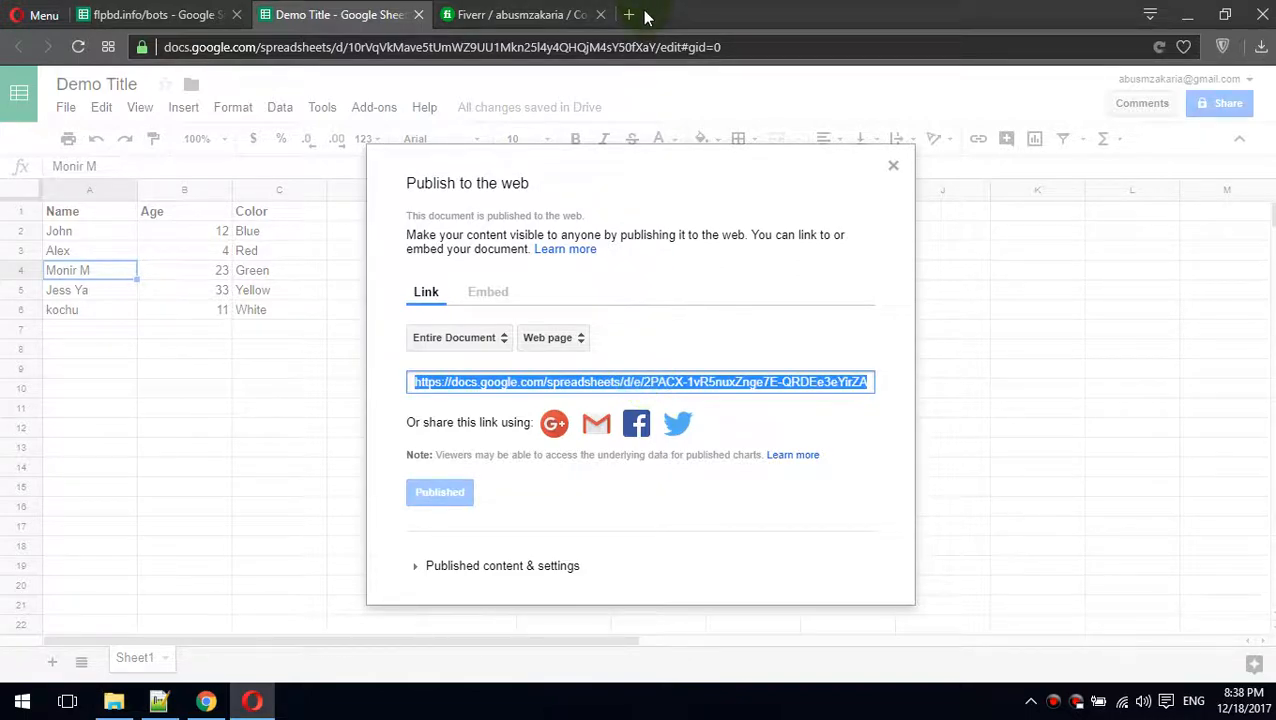